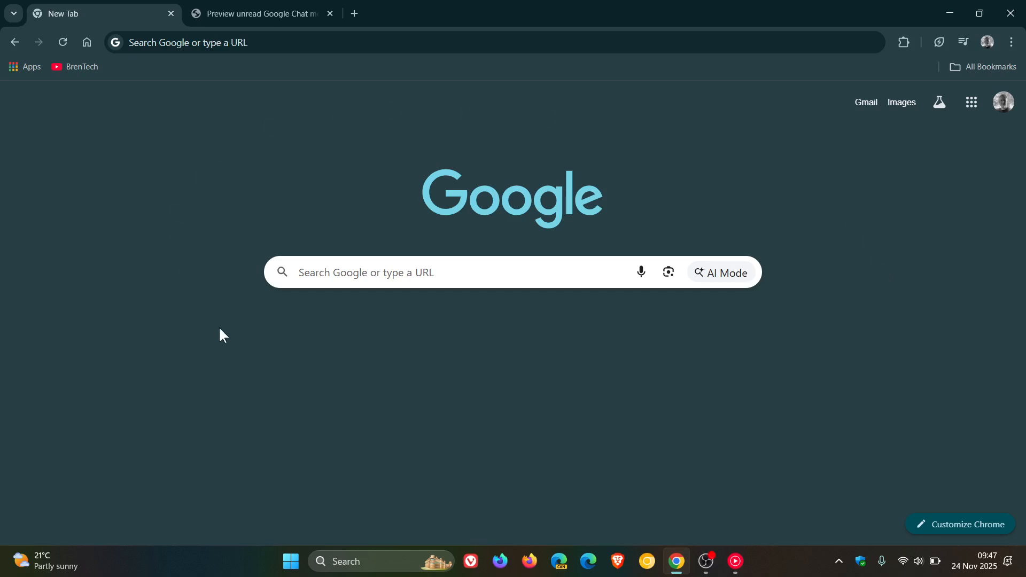
mouse_move(971, 122)
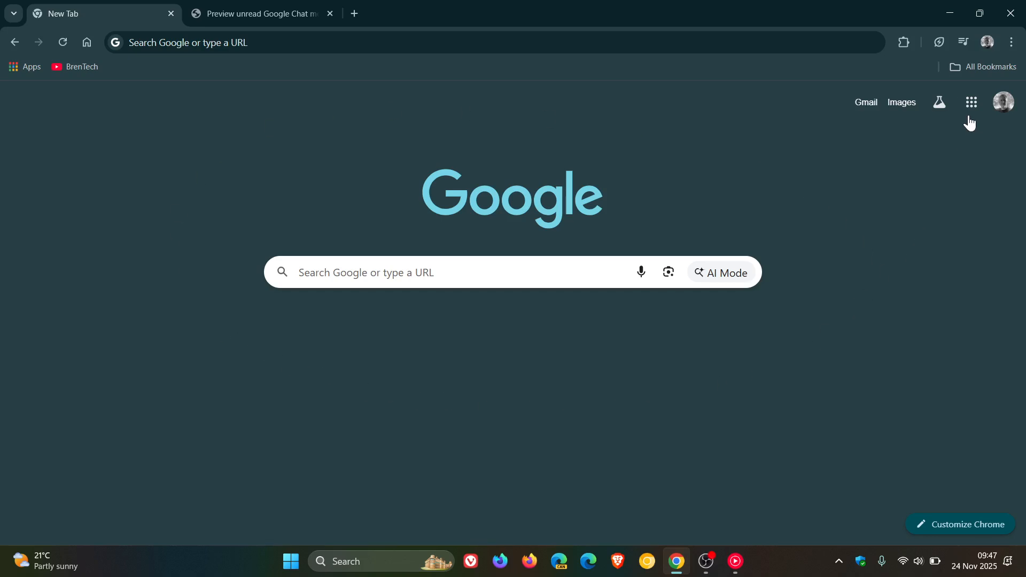
Show the Google apps launcher from Chrome's new tab page.
left_click(971, 103)
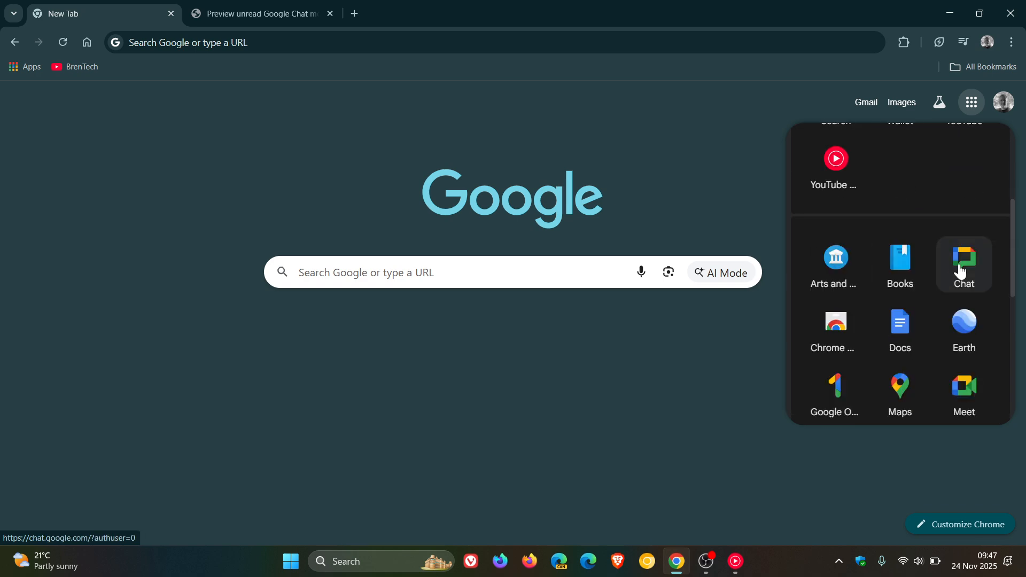
Launch Google Chat from the apps launcher, landing on its empty Home page.
left_click(963, 264)
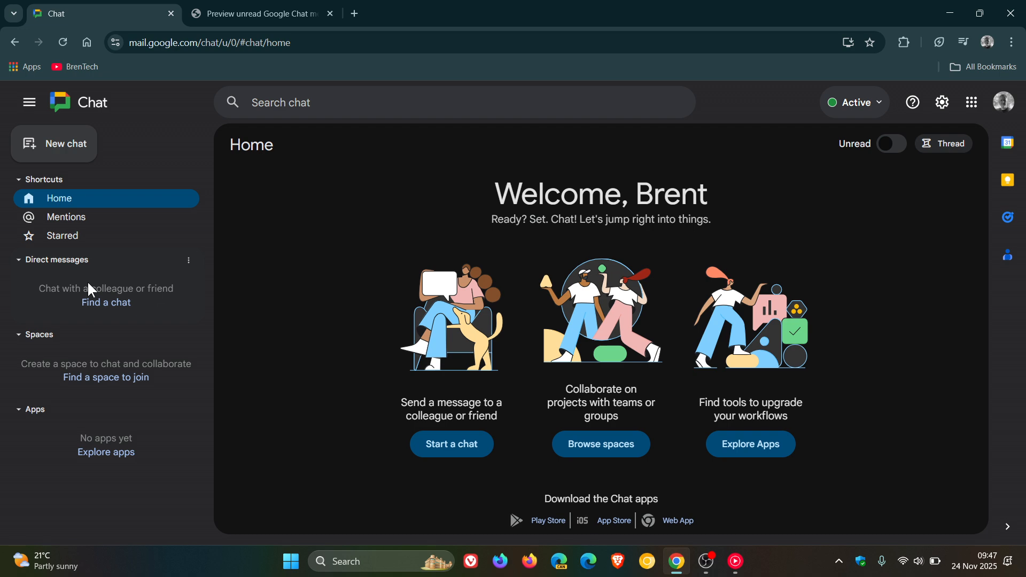
mouse_move(323, 80)
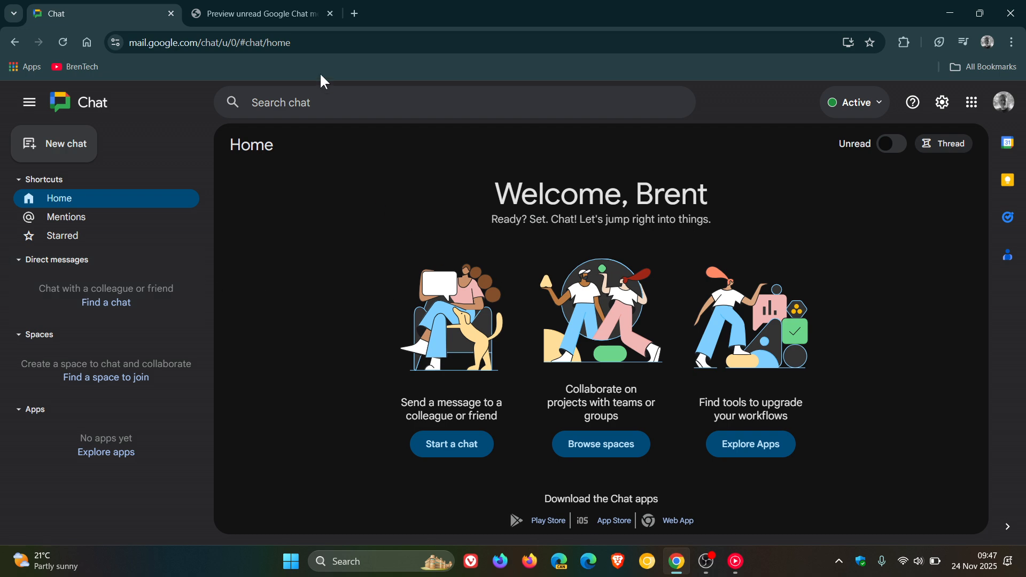
left_click(259, 13)
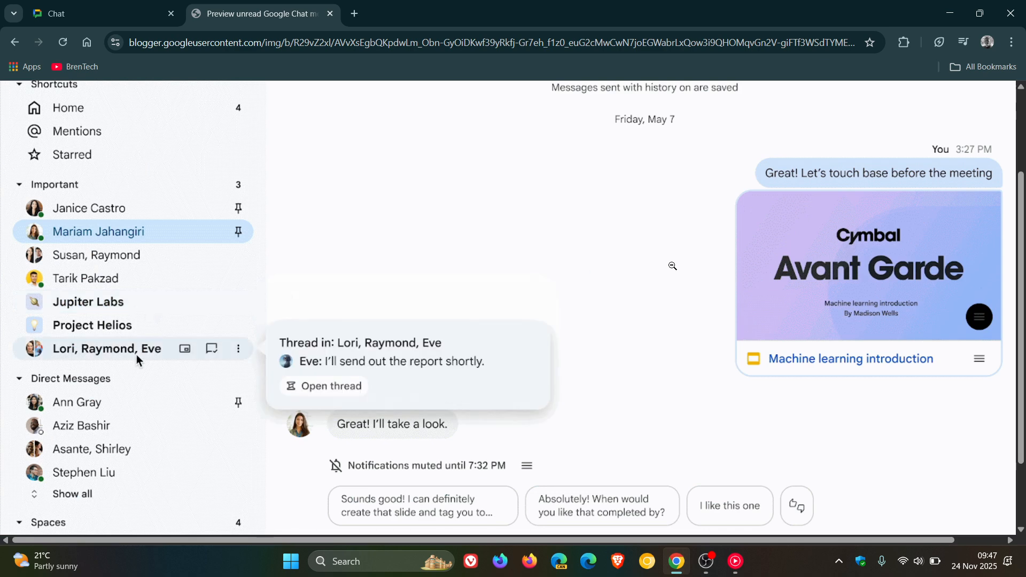
mouse_move(89, 302)
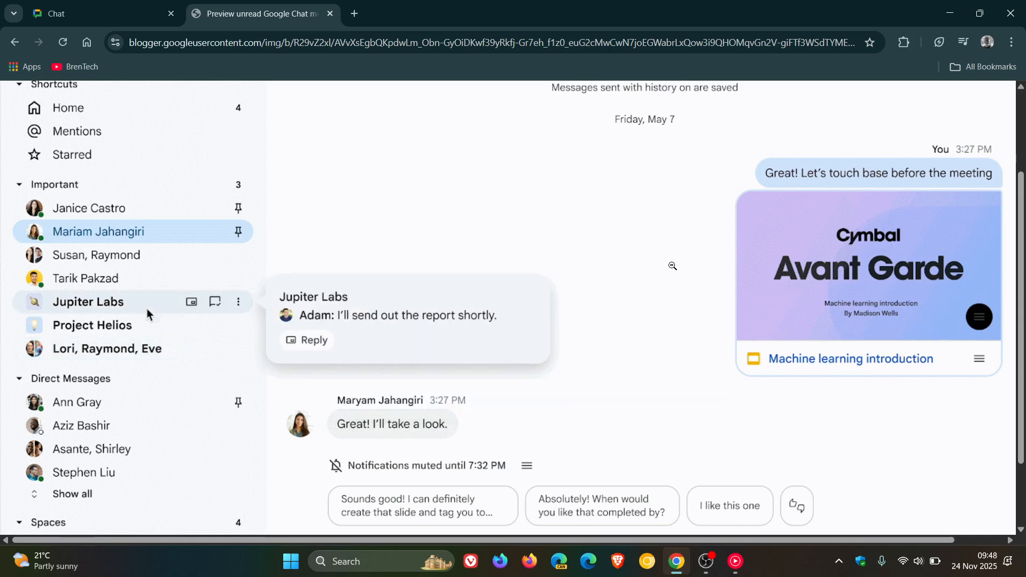
mouse_move(107, 349)
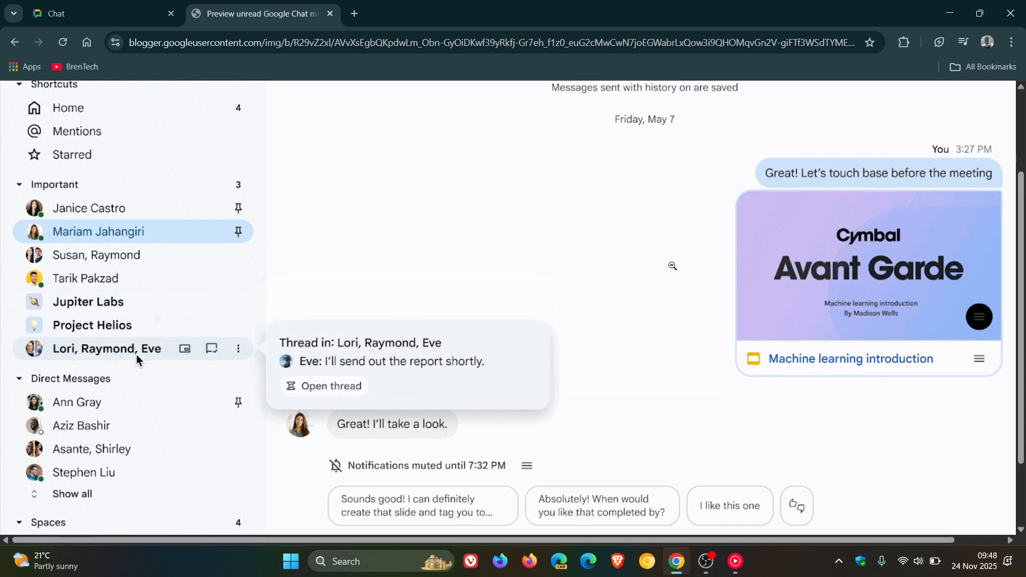
mouse_move(290, 279)
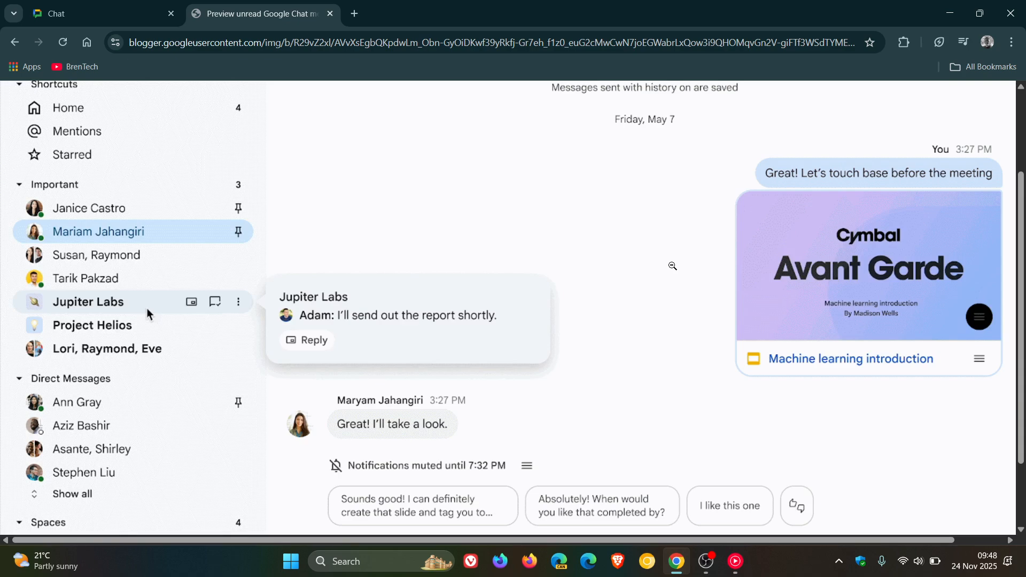
mouse_move(107, 349)
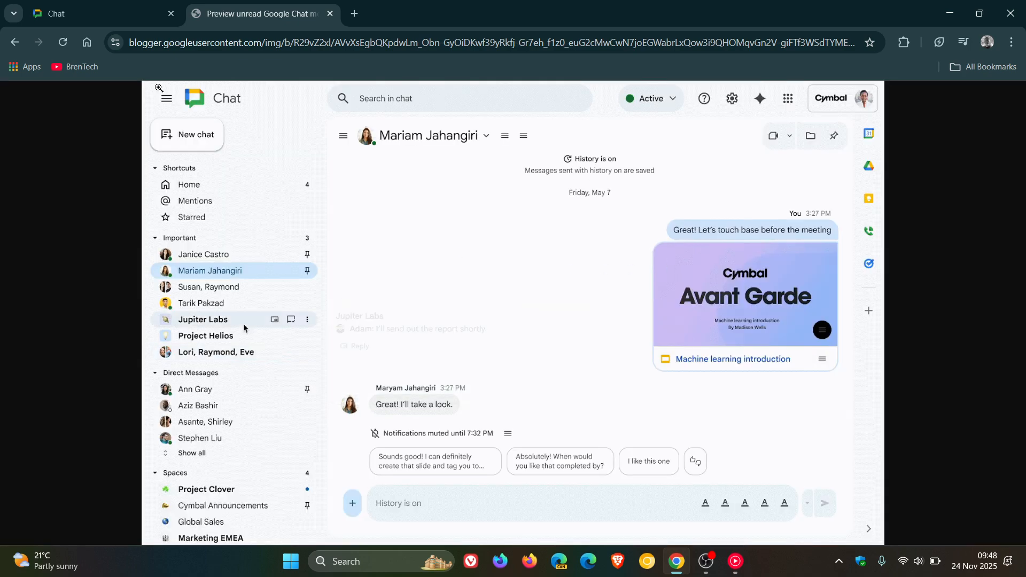
left_click(98, 13)
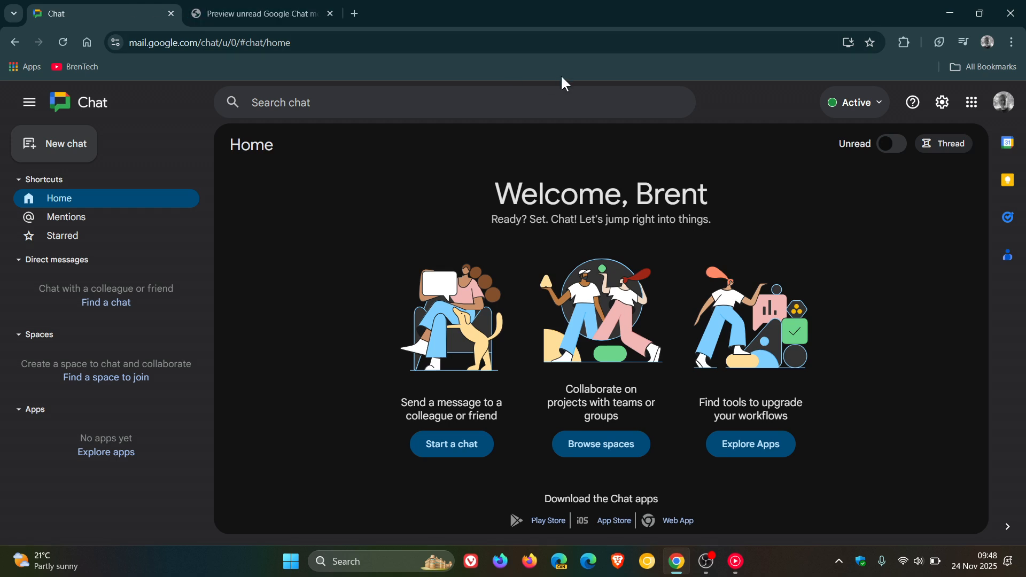
mouse_move(742, 190)
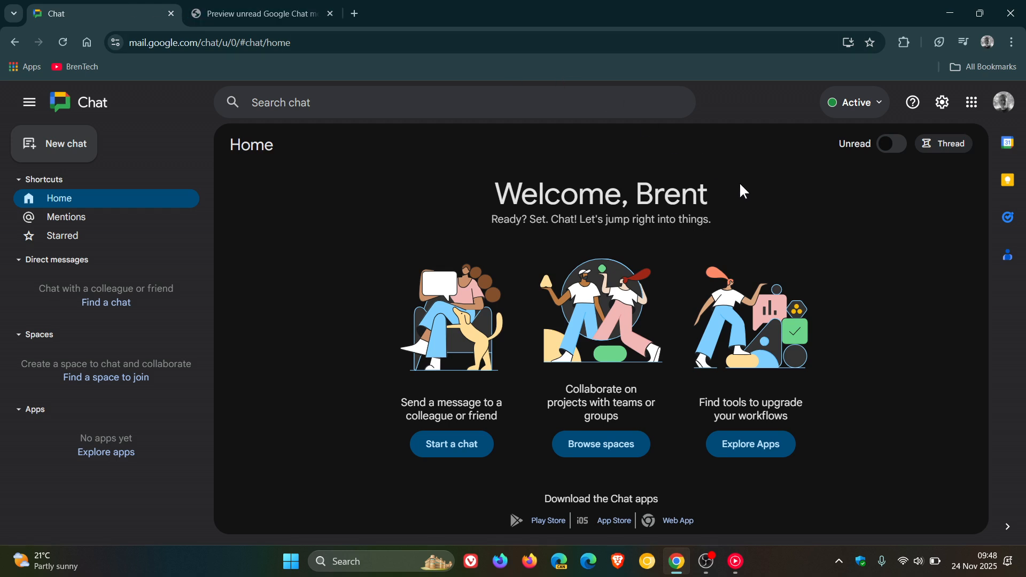
mouse_move(548, 171)
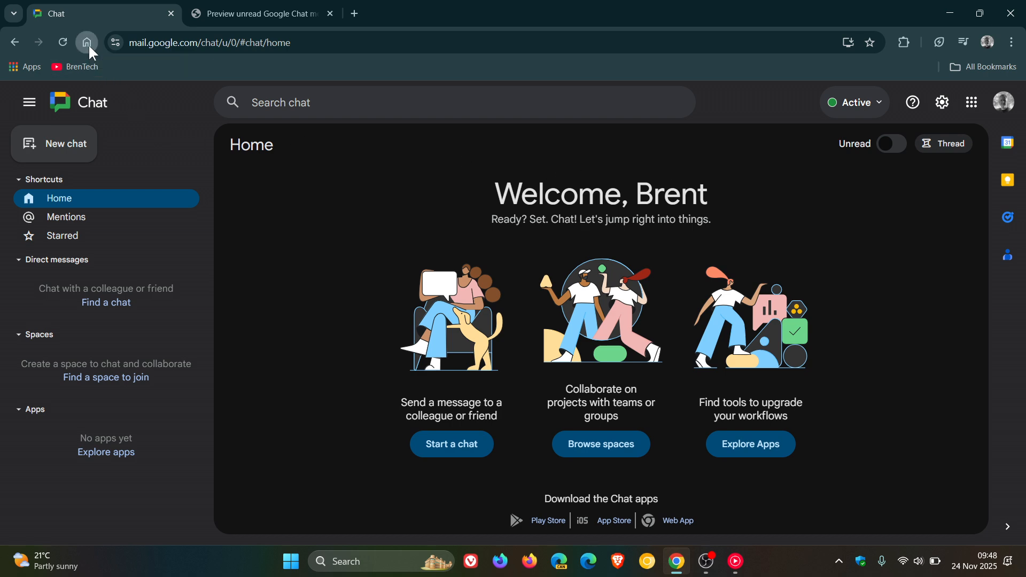
Return the first tab from Google Chat to Chrome's new tab page.
left_click(85, 42)
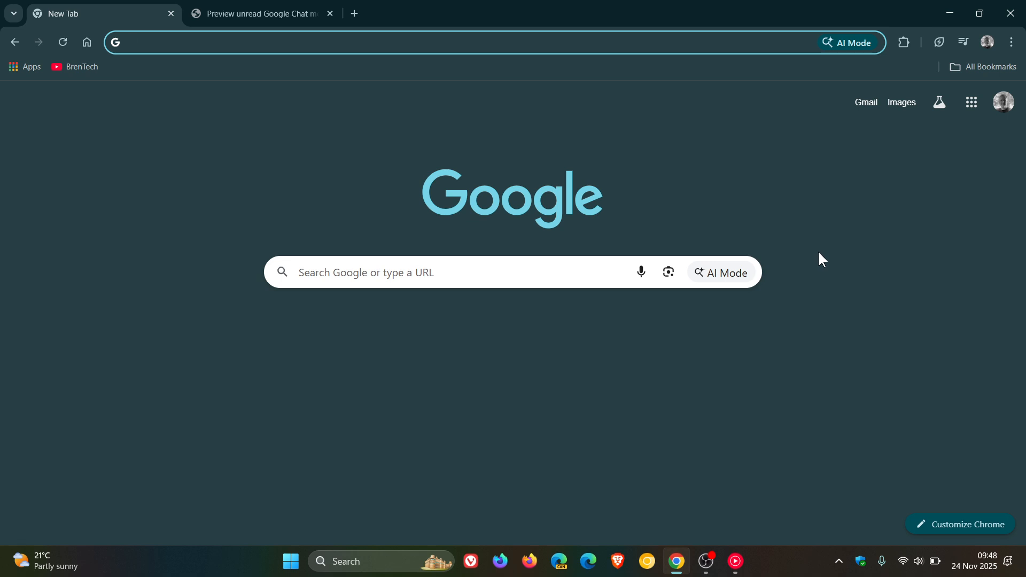